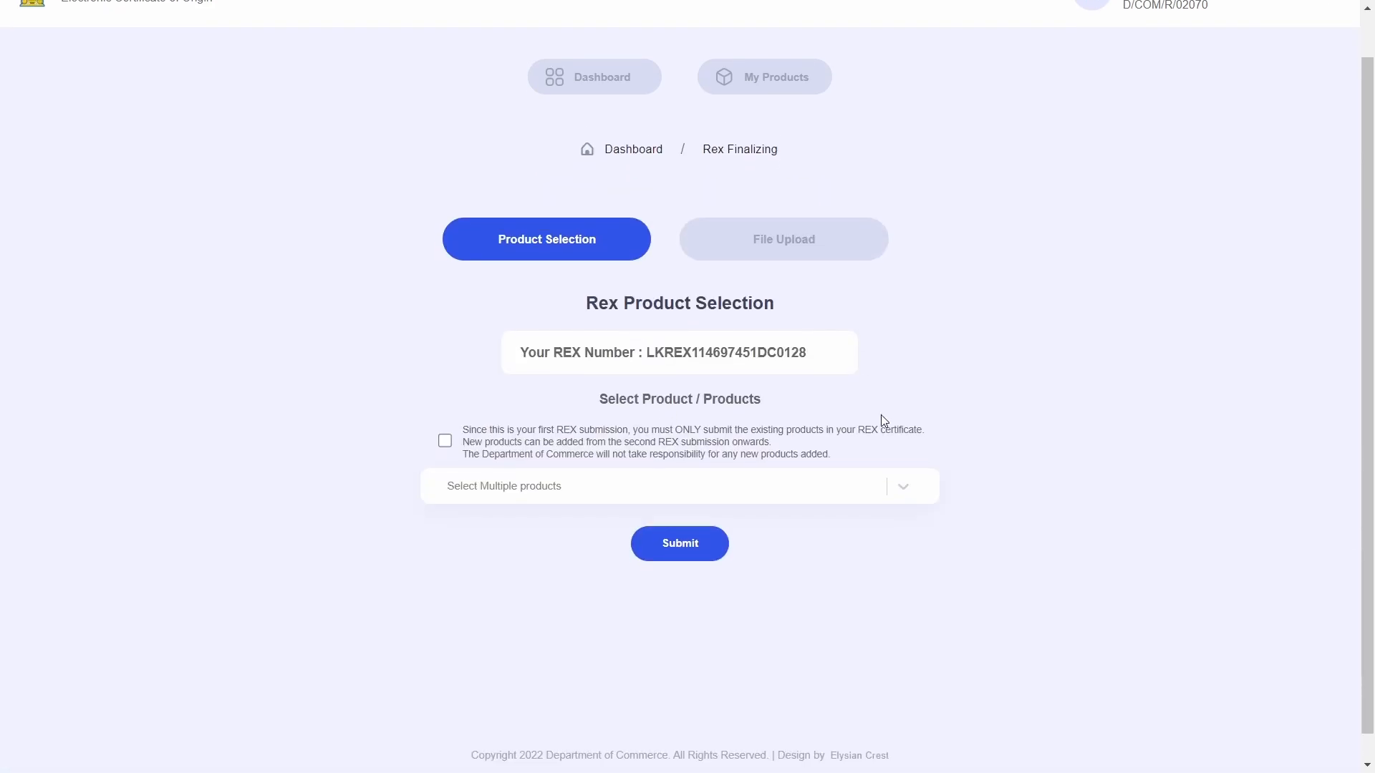
Pick the two existing REX-registered products in the 'Select Multiple products' list
left_click(675, 486)
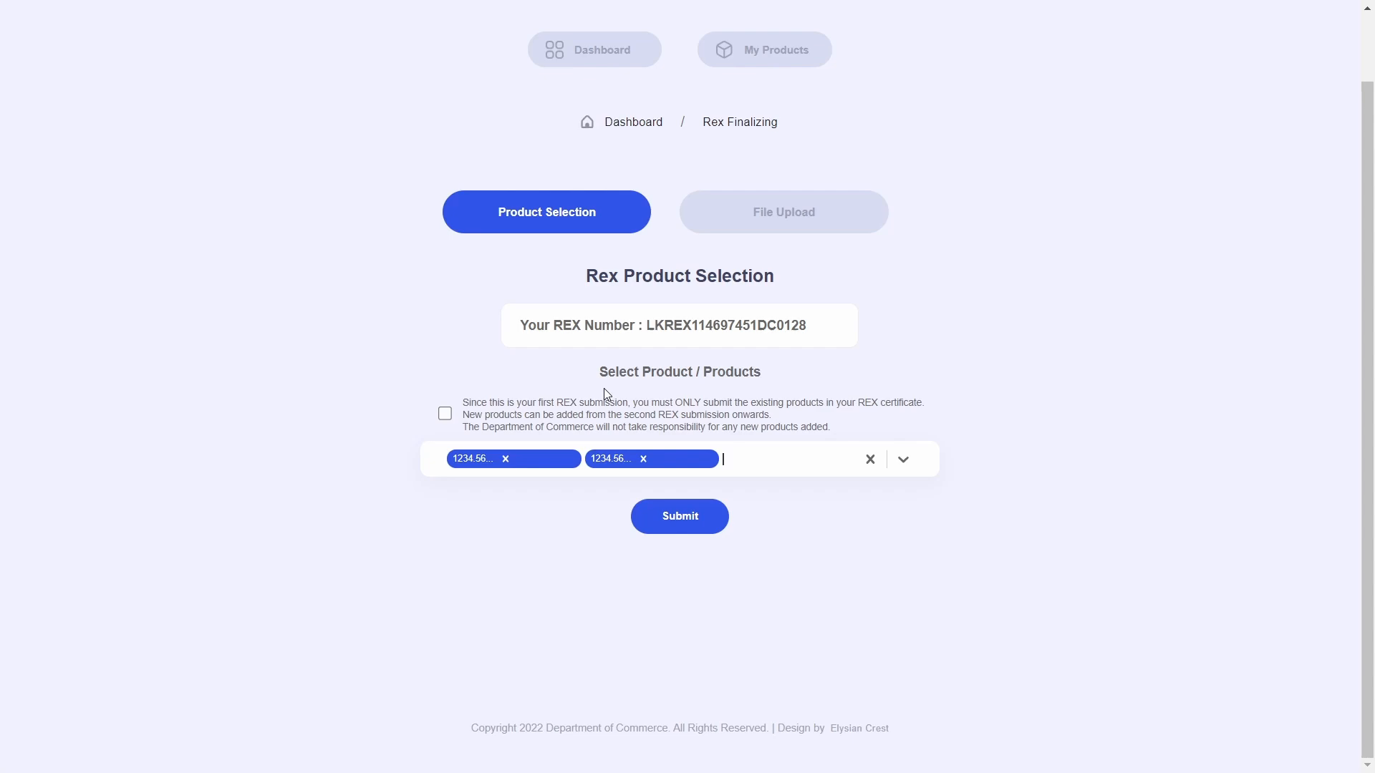